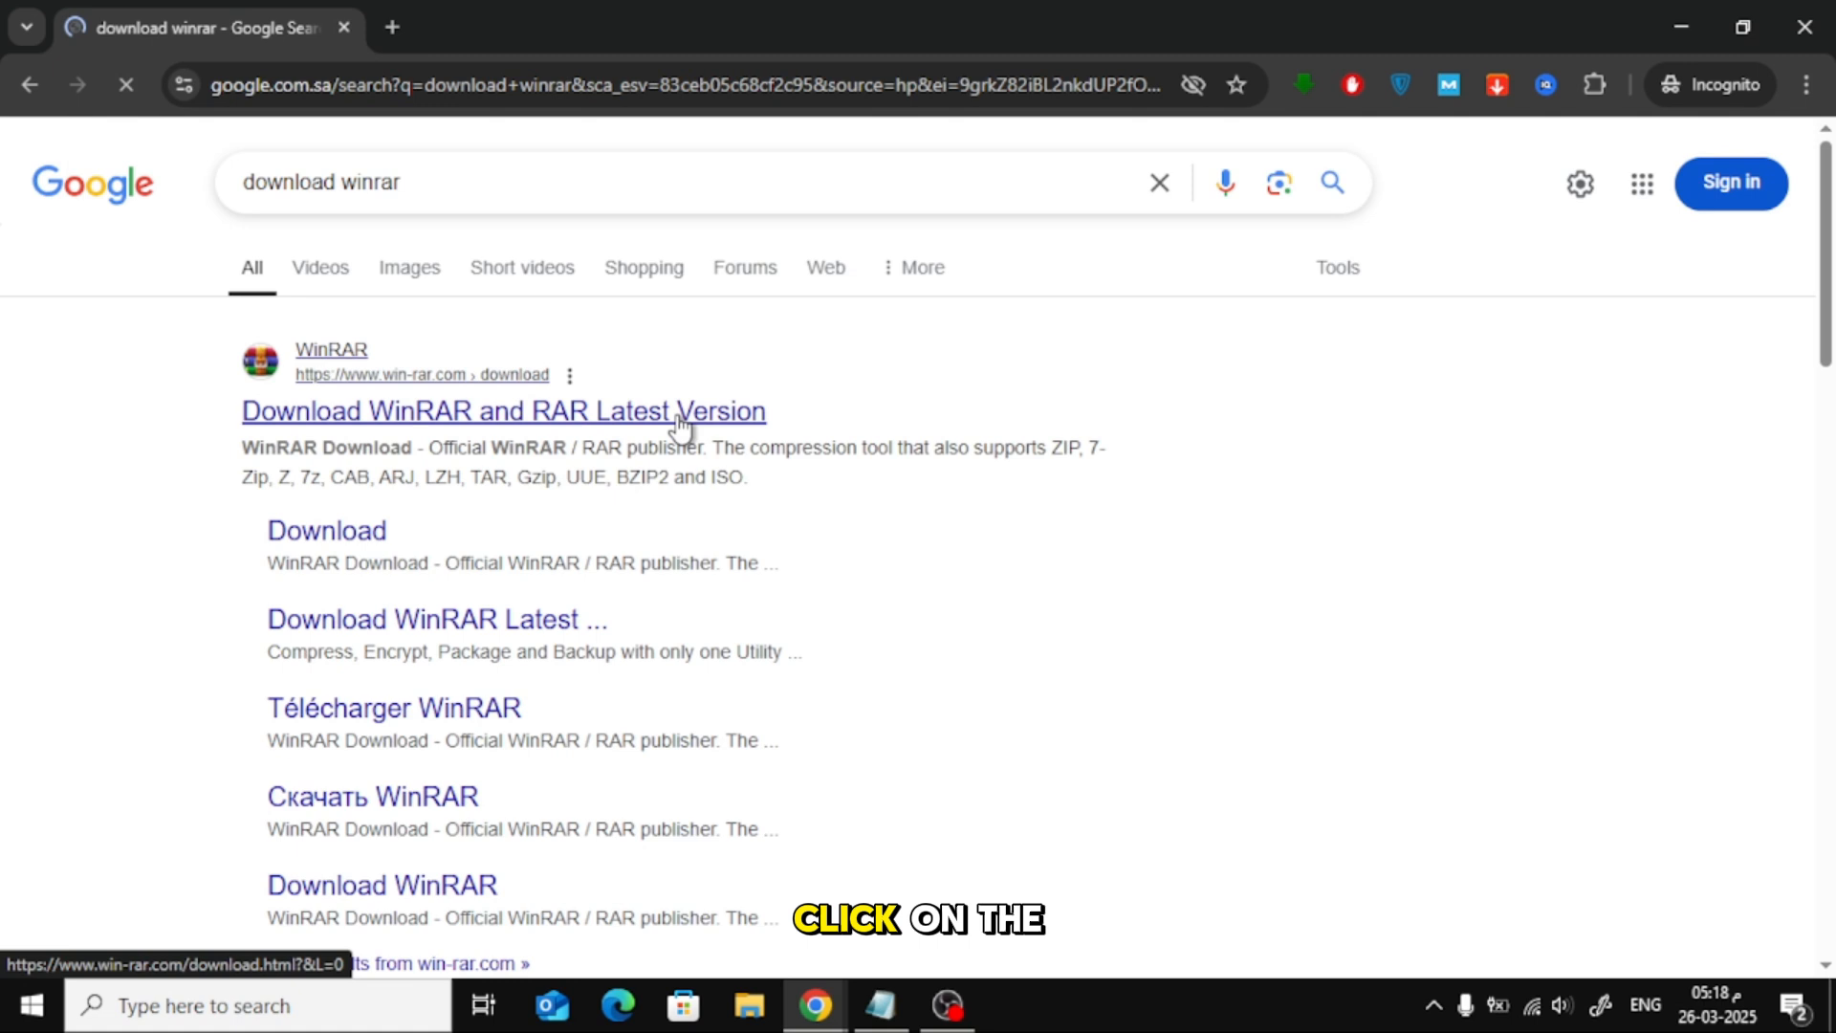
# Open the 'Download WinRAR and RAR Latest Version' result to reach the WinRAR download page
pyautogui.click(504, 411)
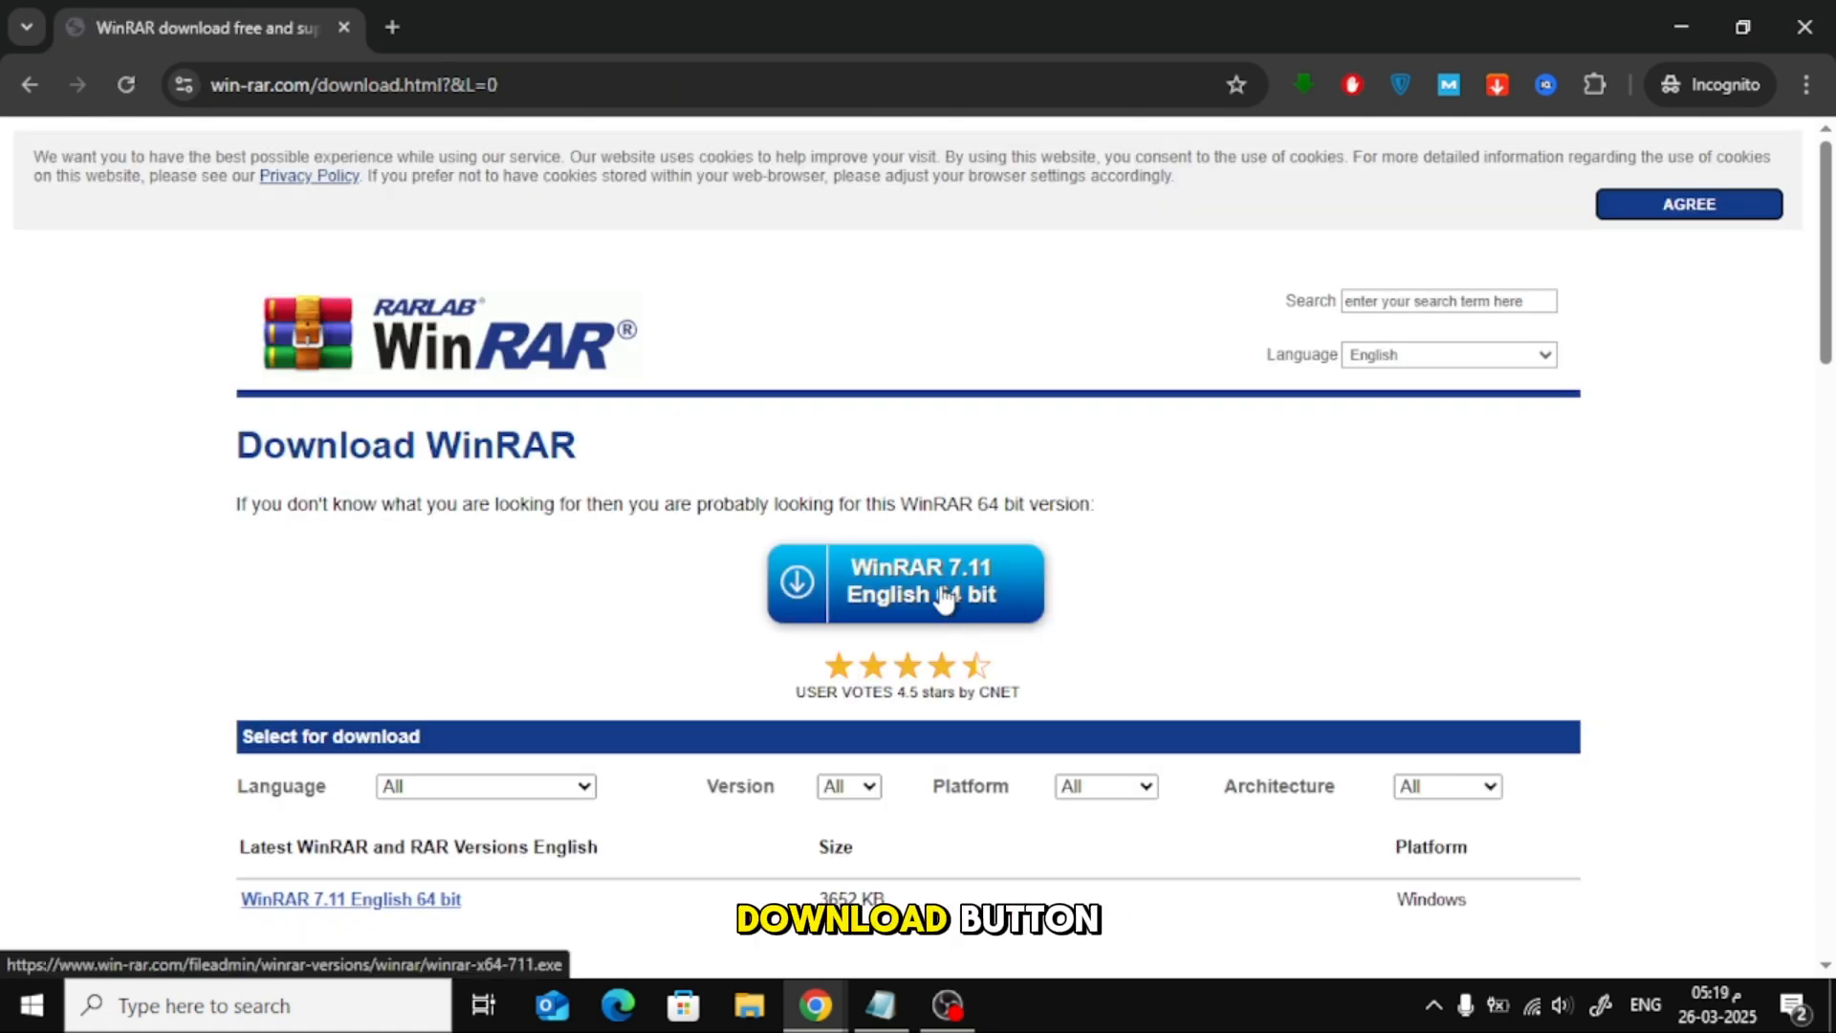
# Download the WinRAR 7.11 English 64-bit installer and save it to Downloads
pyautogui.click(904, 583)
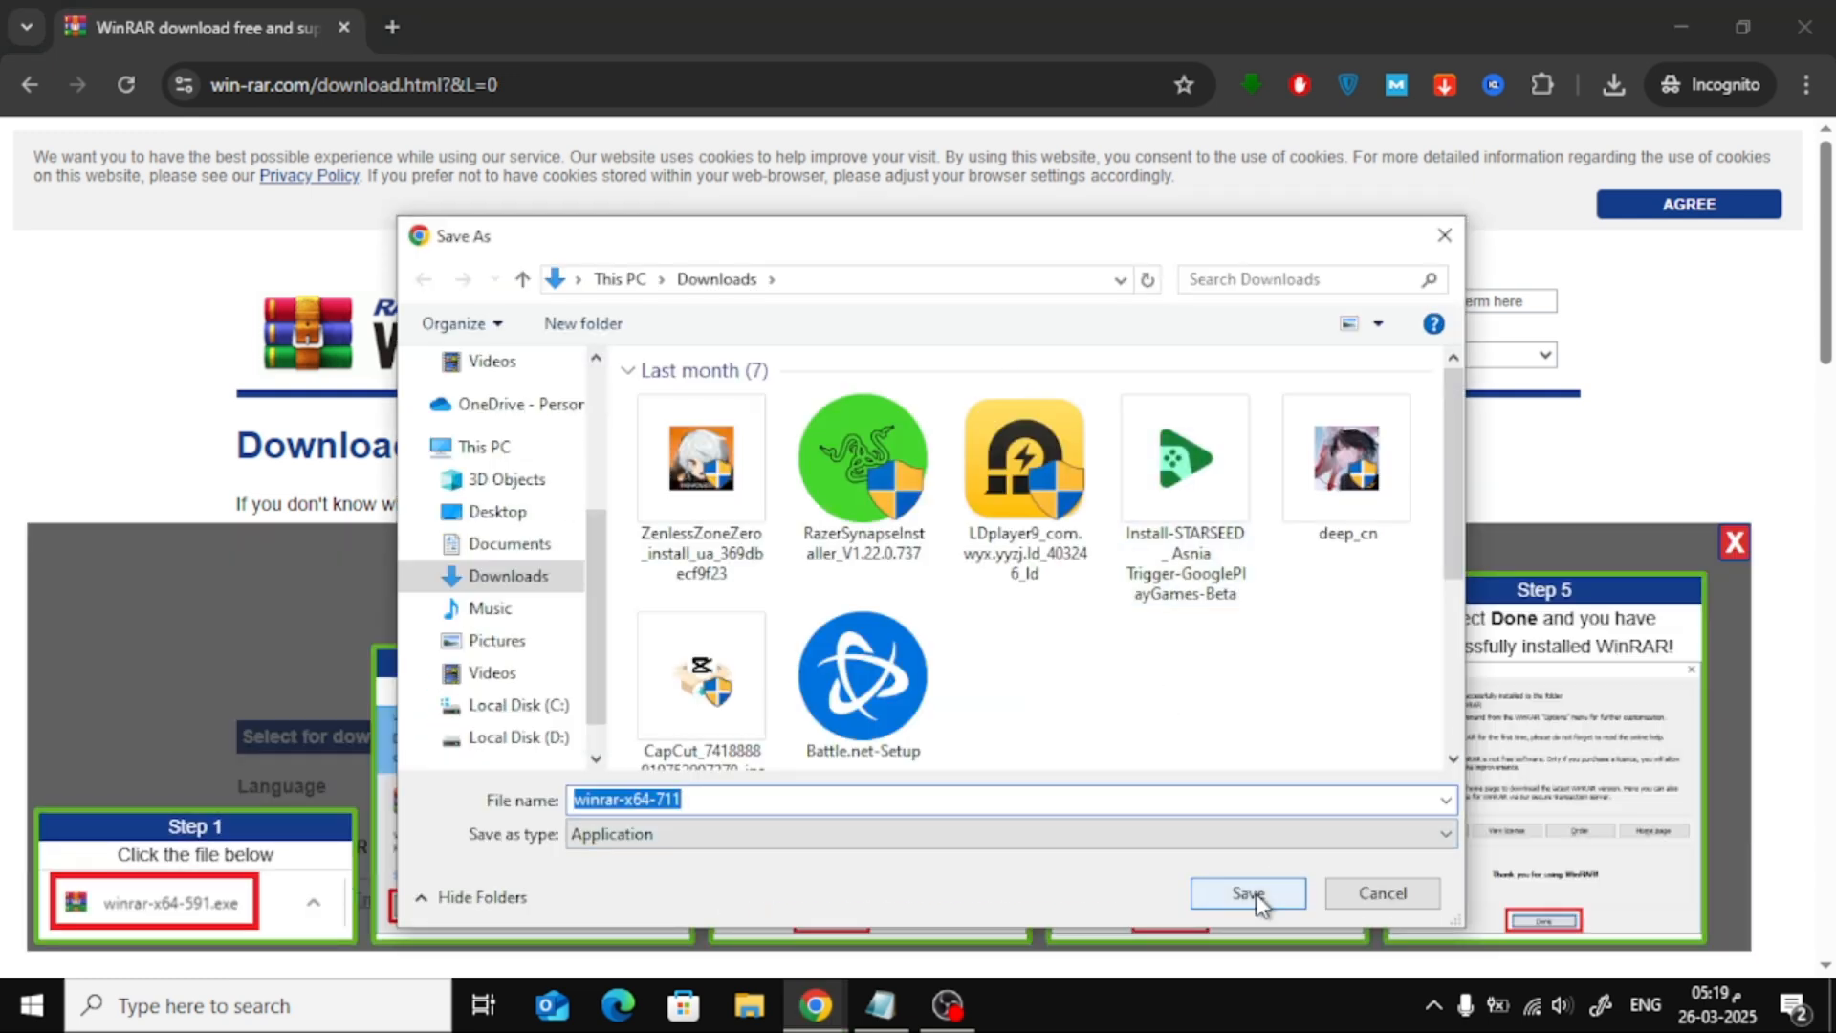
pyautogui.click(1247, 893)
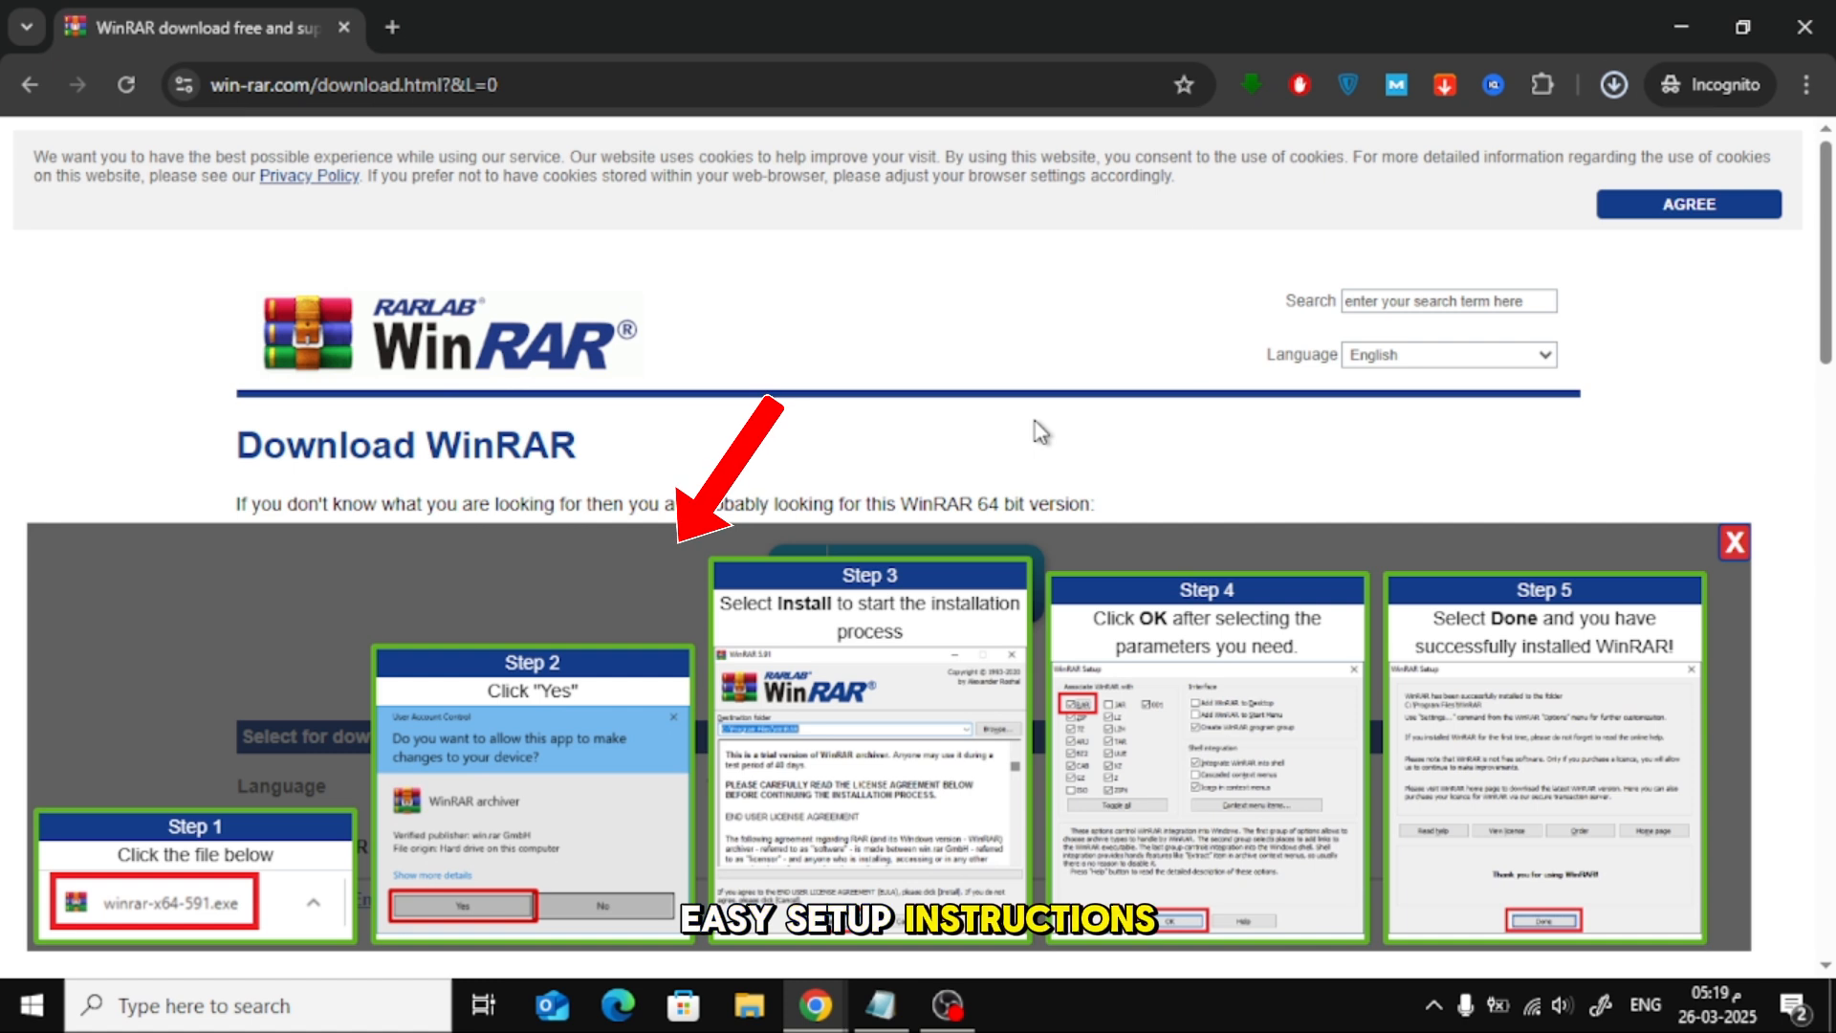
# Minimize Chrome and choose 'Add to archive...' on the desktop APK file
pyautogui.click(1613, 84)
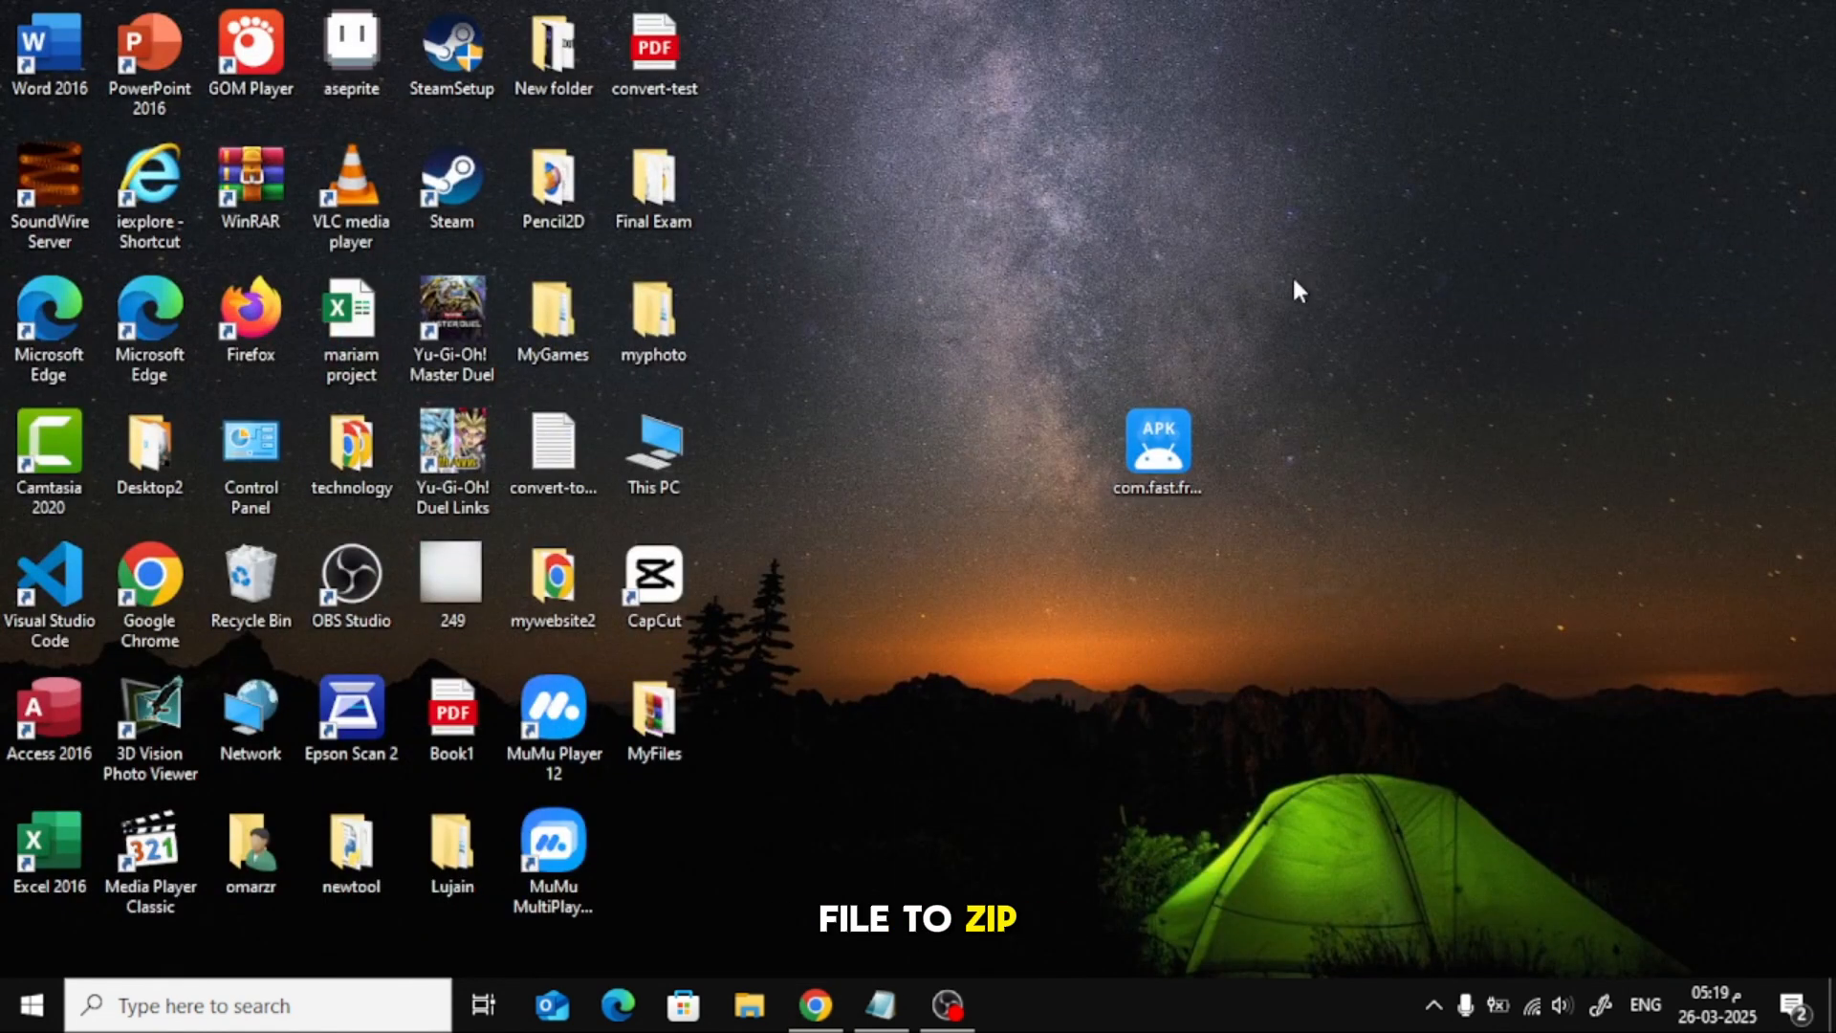
pyautogui.rightClick(1157, 450)
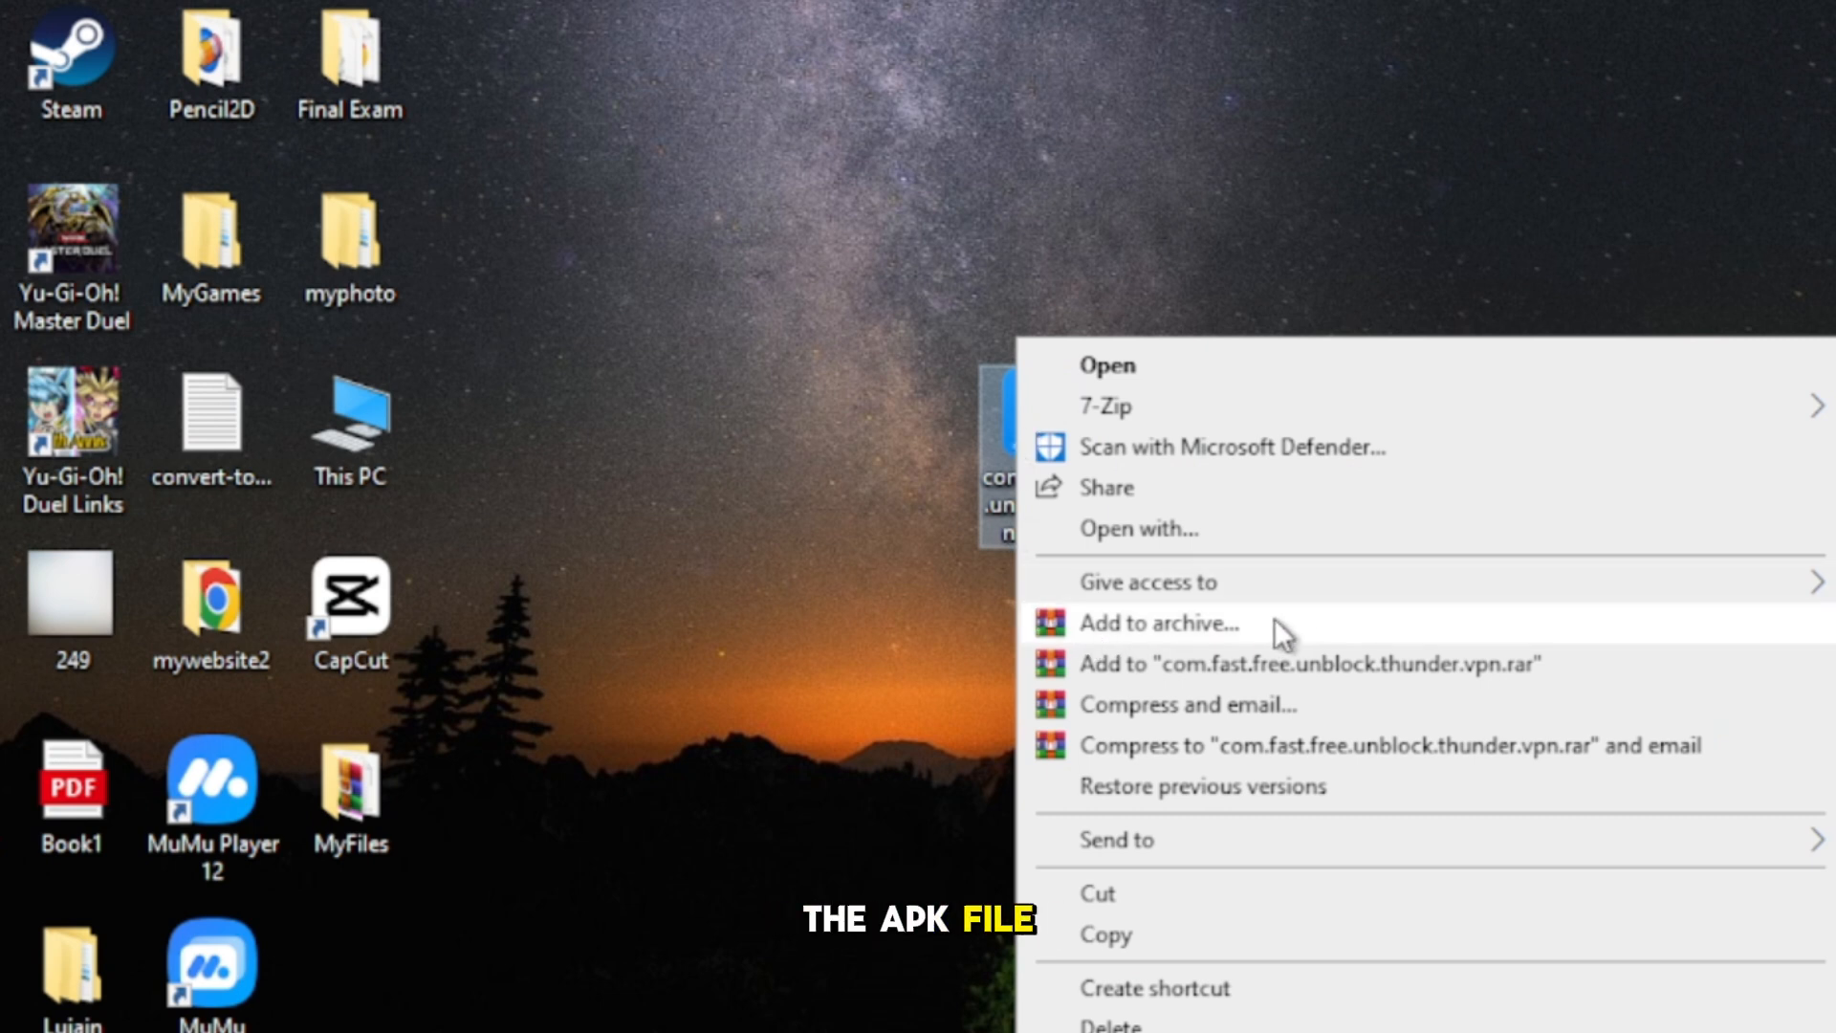
pyautogui.click(1158, 623)
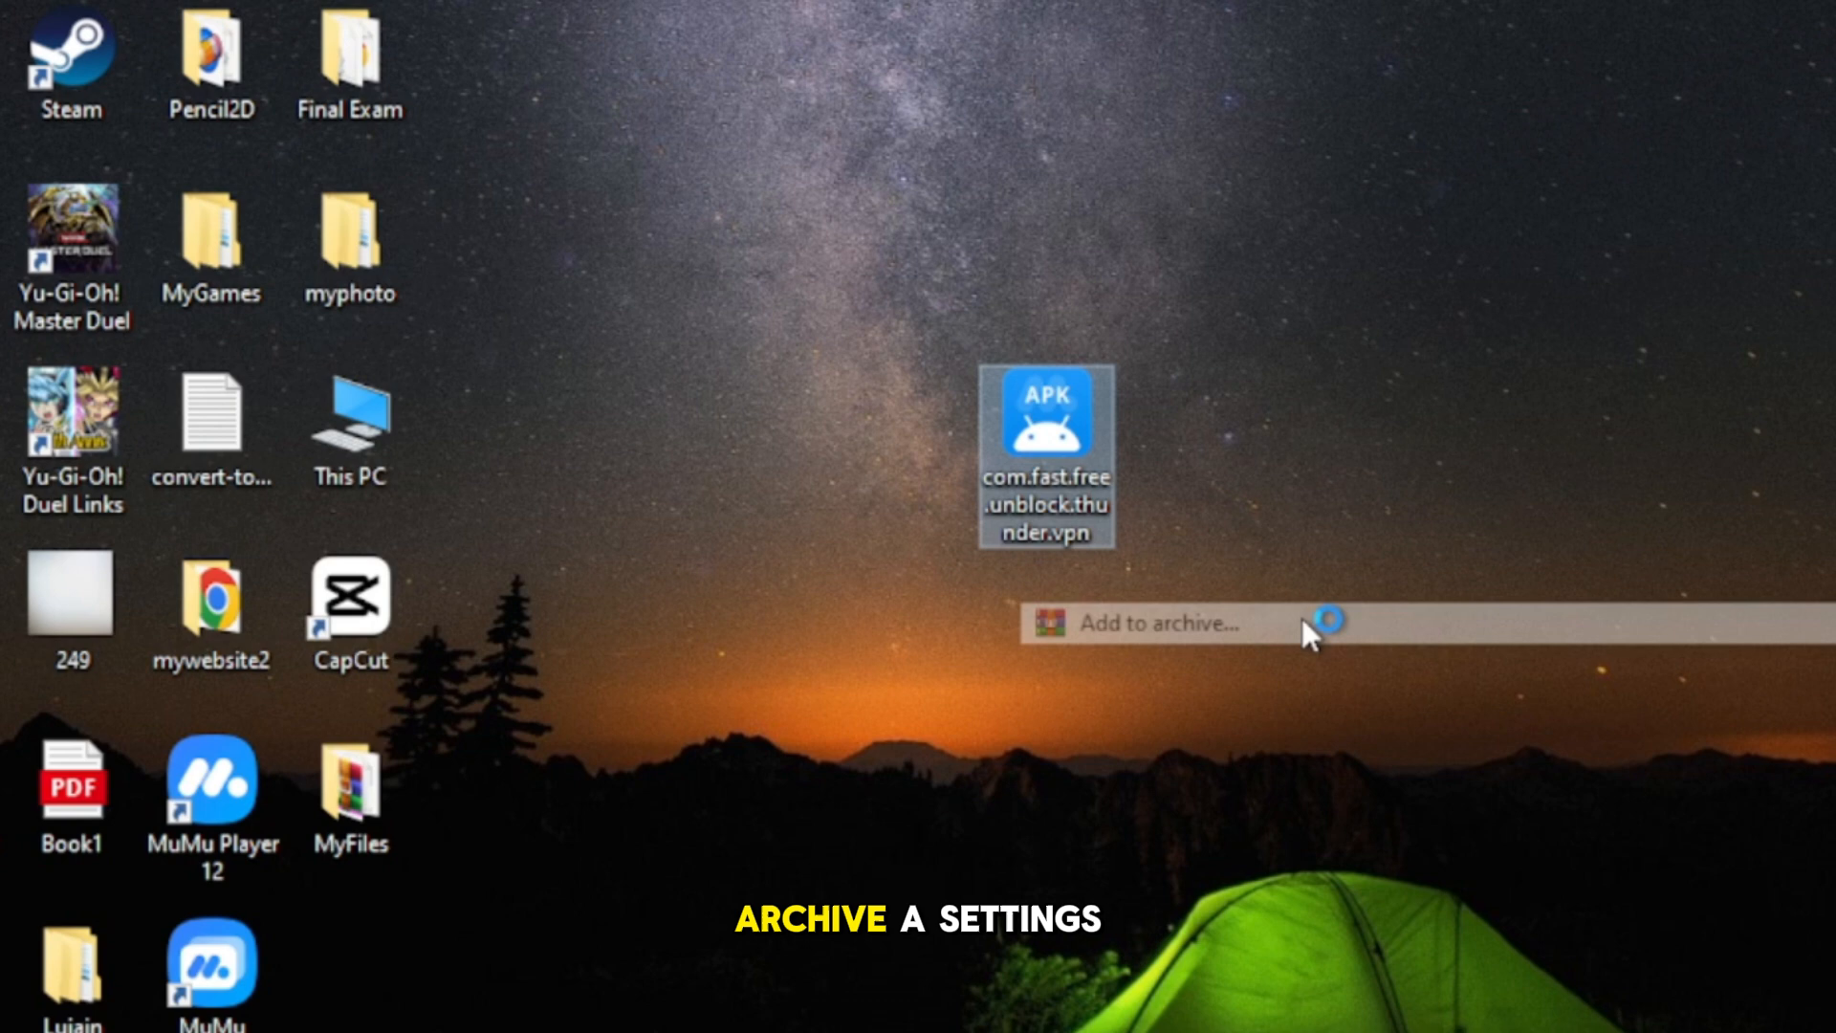
pyautogui.click(1157, 621)
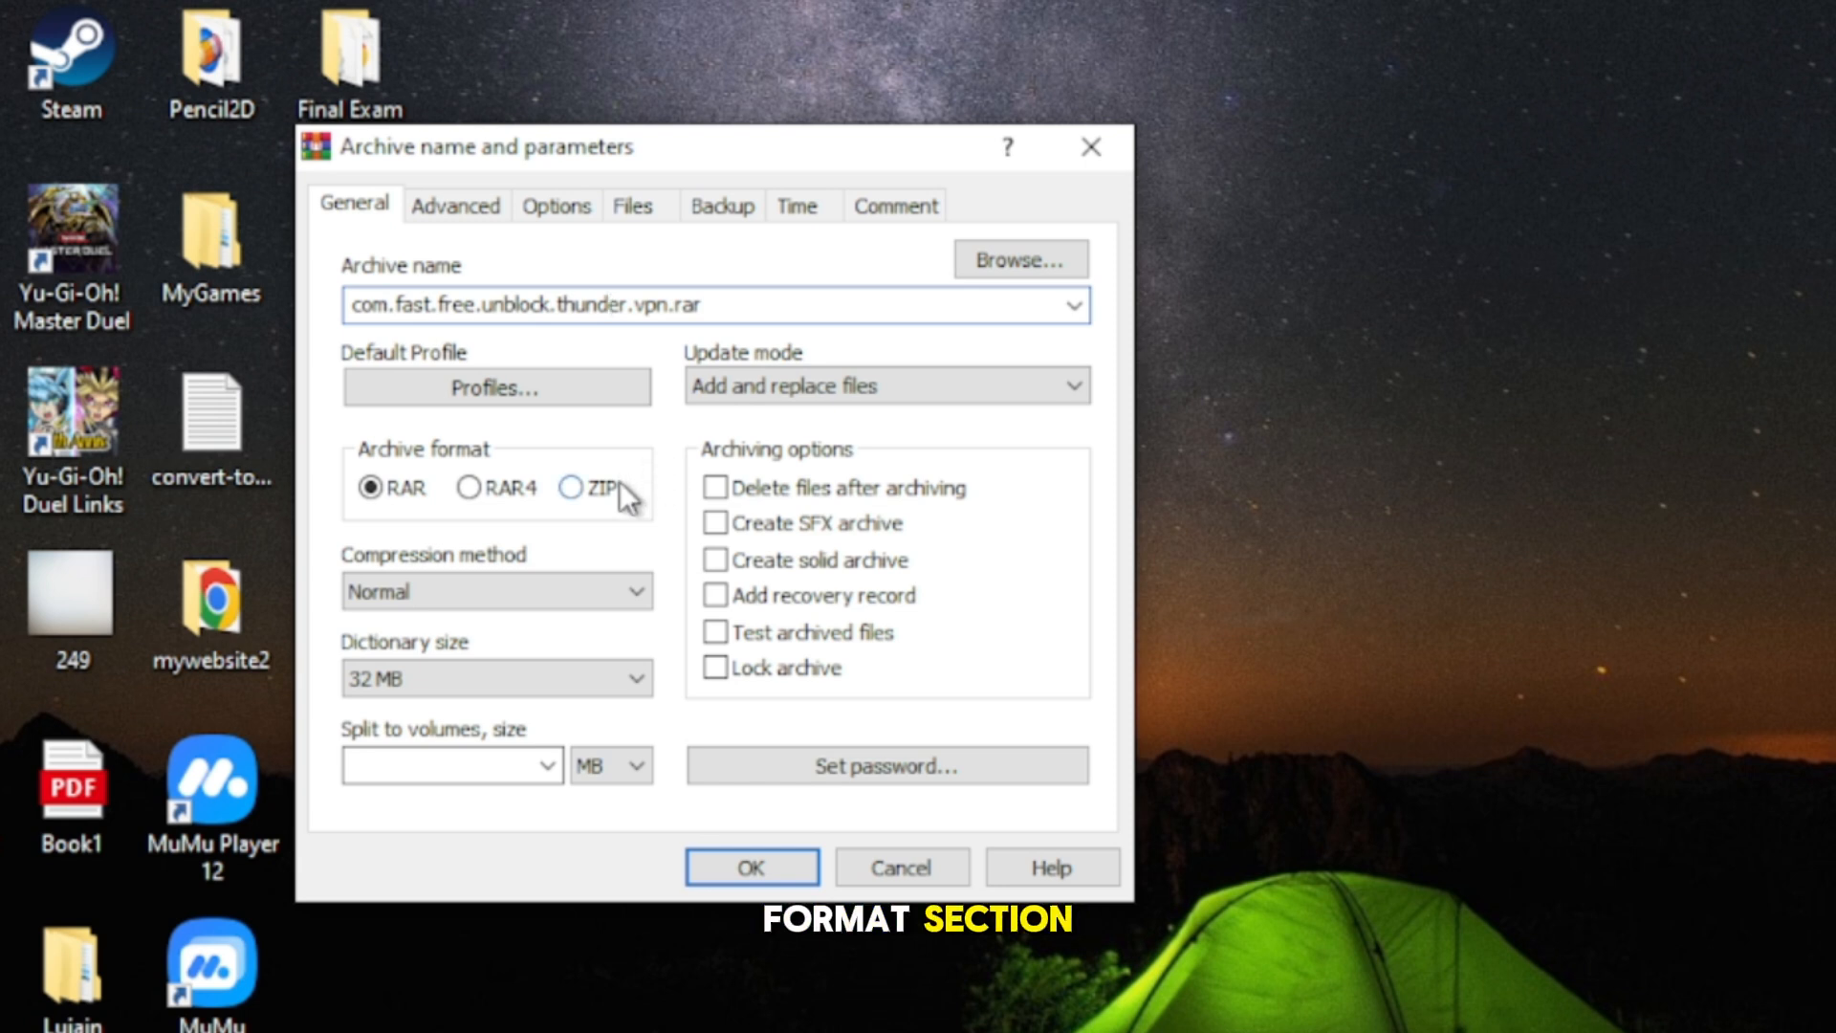
# Set the archive format to ZIP for com.fast.free.unblock.thunder.vpn.zip and start compressing
pyautogui.click(567, 486)
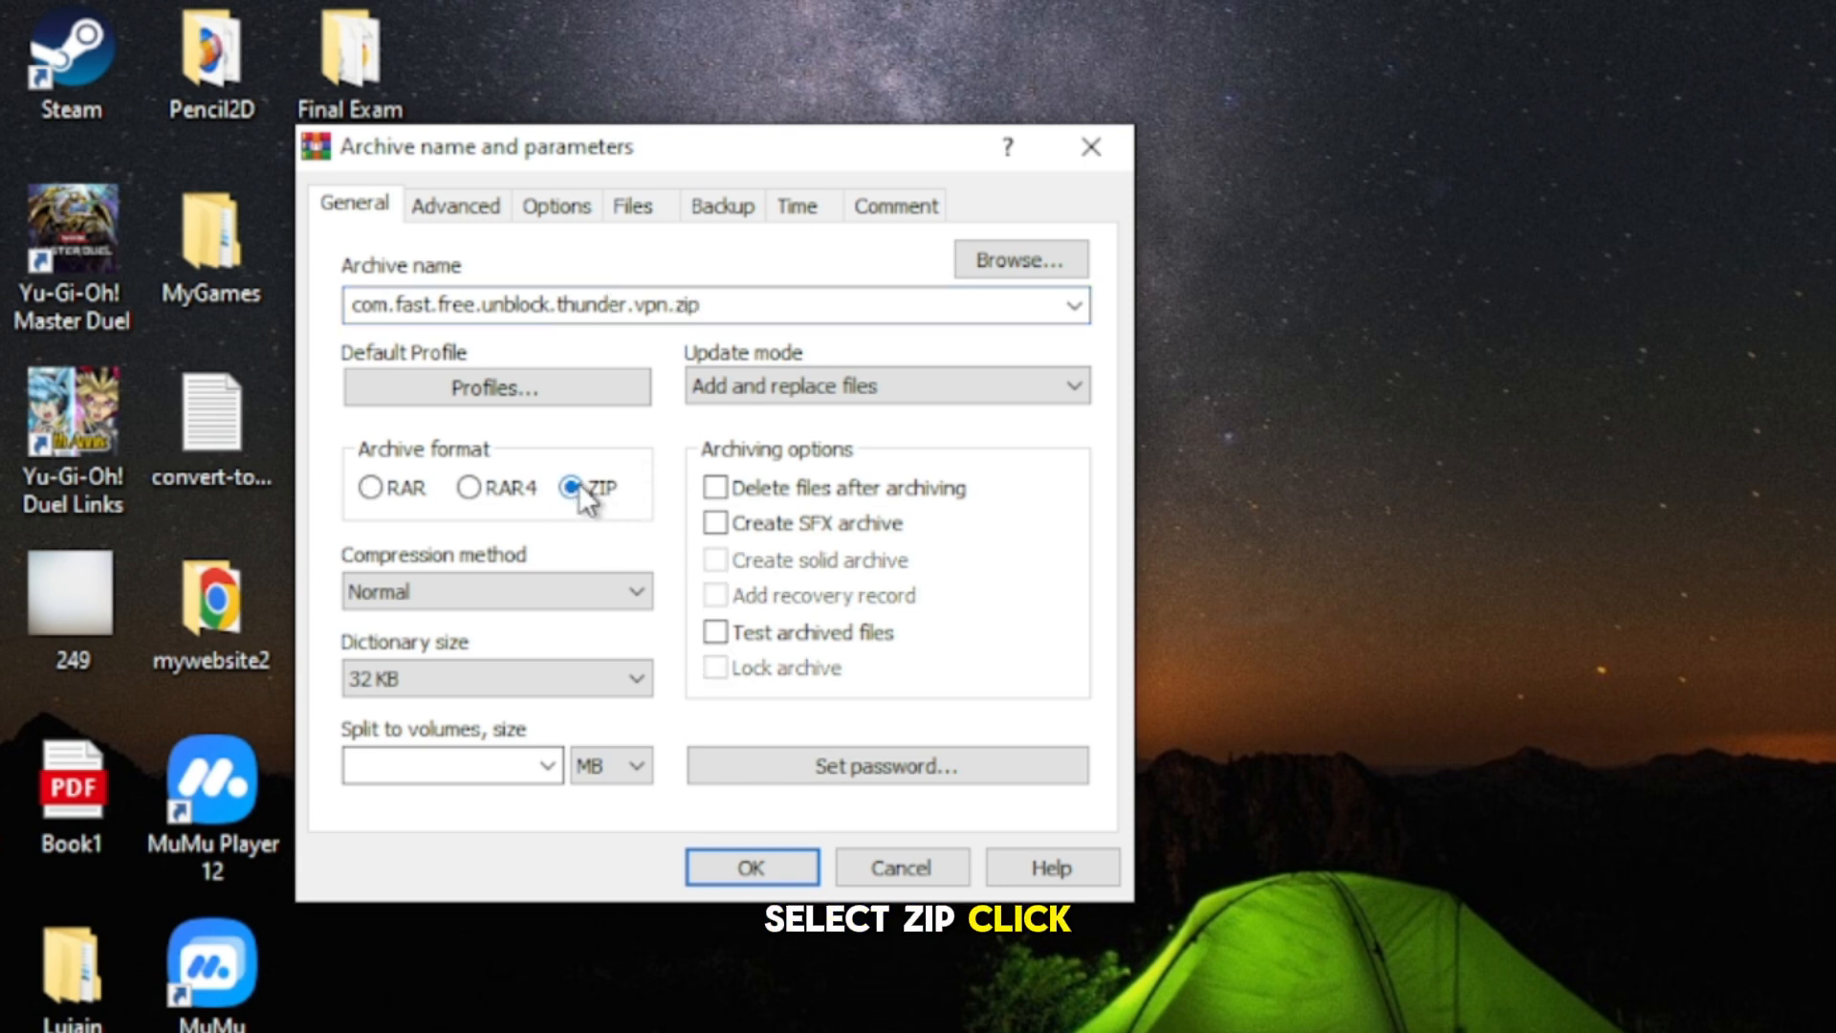
pyautogui.click(568, 487)
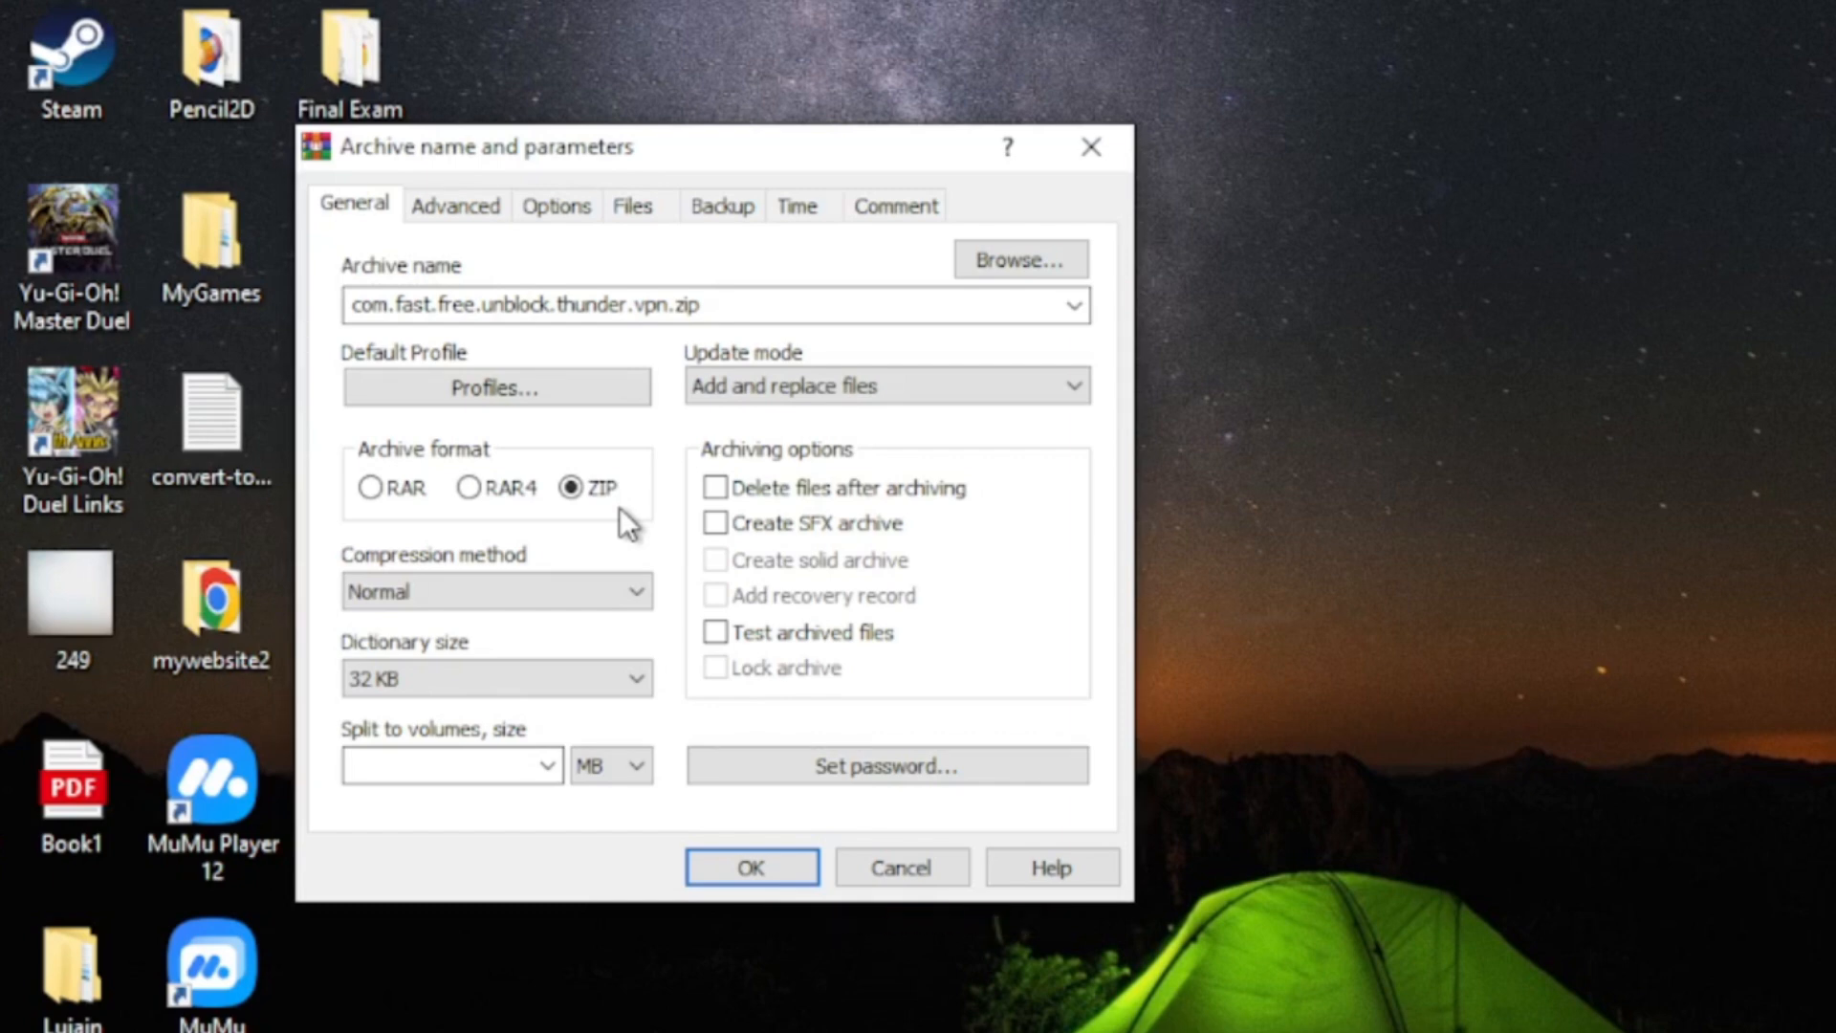
pyautogui.click(751, 867)
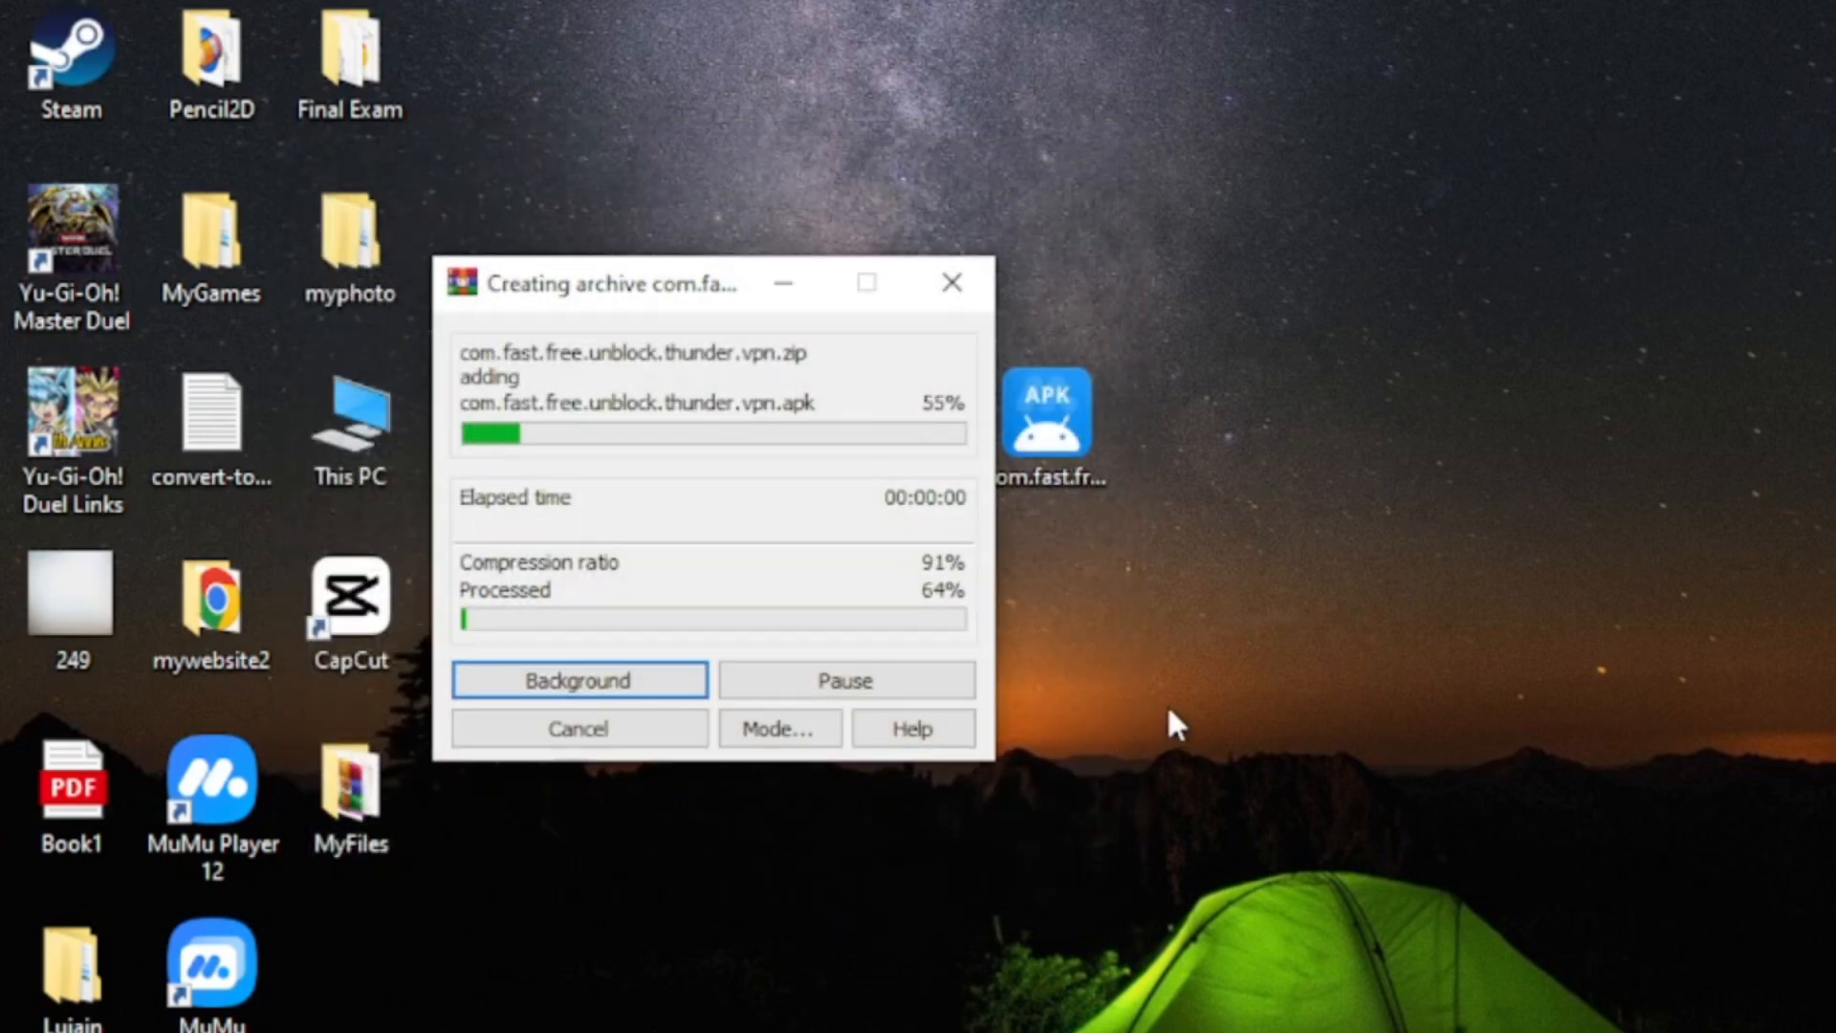